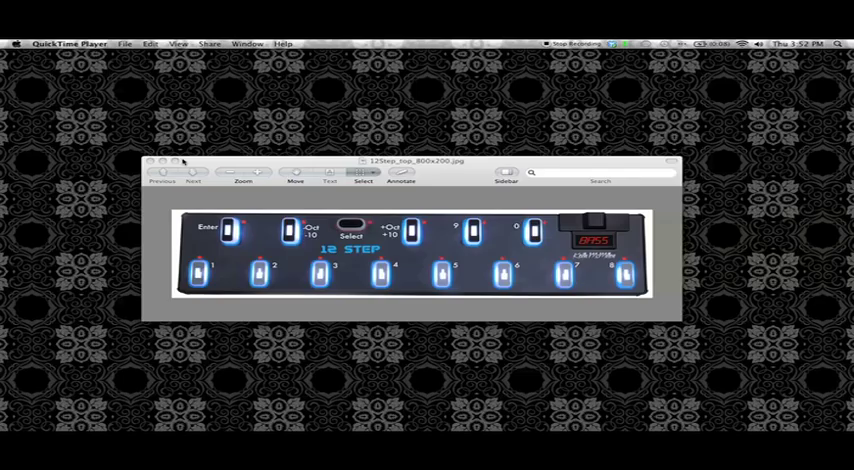
pyautogui.moveTo(90, 195)
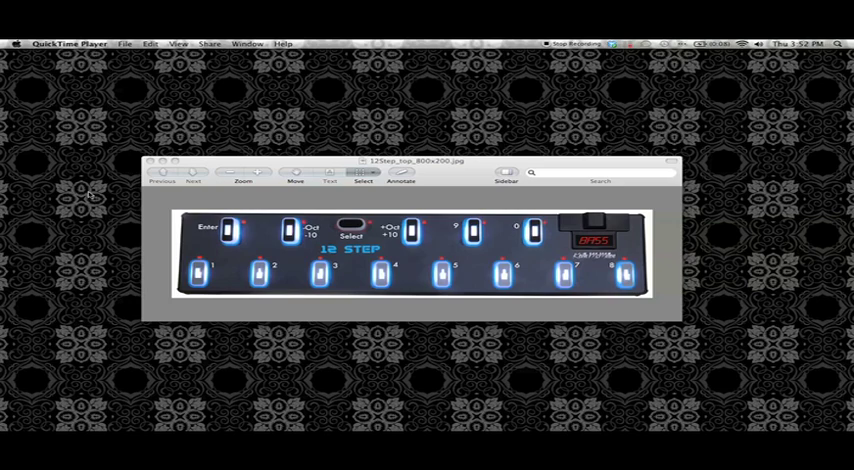